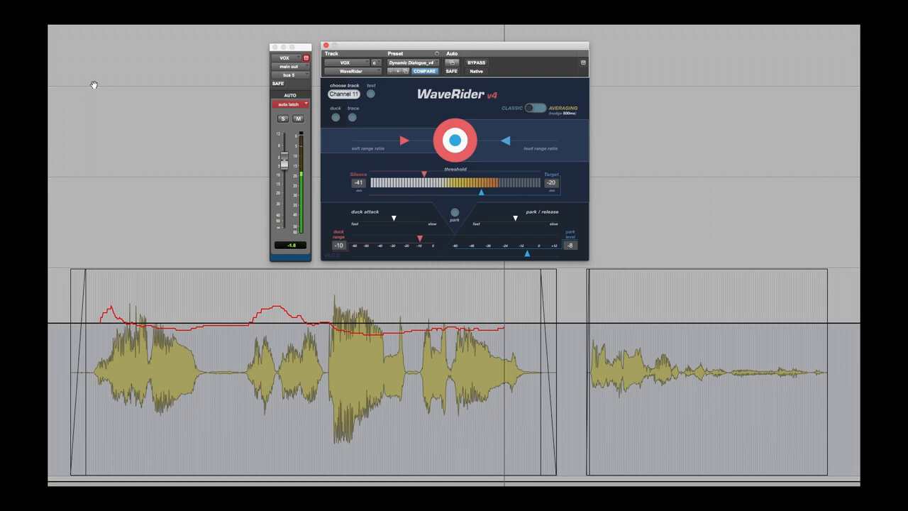
# - Move the soft range ratio slider toward centre and the loud range ratio slider outward
pyautogui.moveTo(282, 158); pyautogui.dragTo(282, 150)
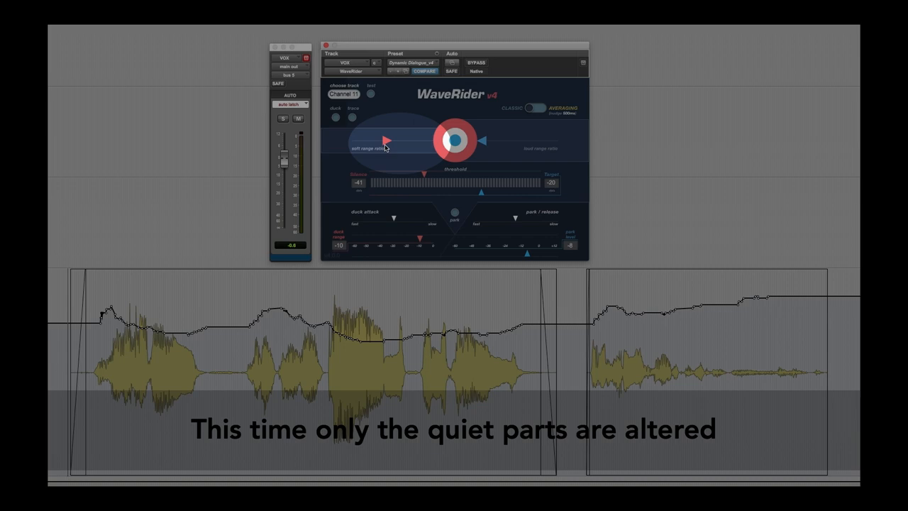
pyautogui.moveTo(386, 139); pyautogui.dragTo(420, 142)
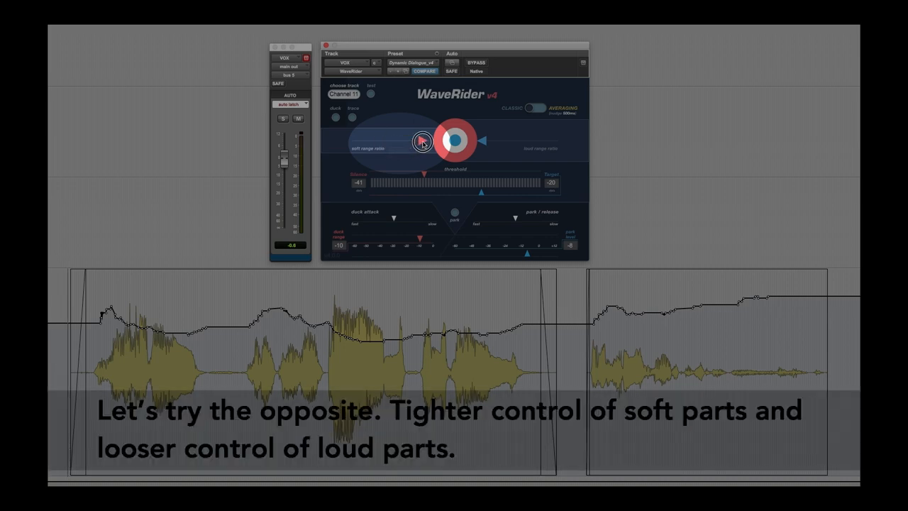
pyautogui.moveTo(423, 140); pyautogui.dragTo(508, 142)
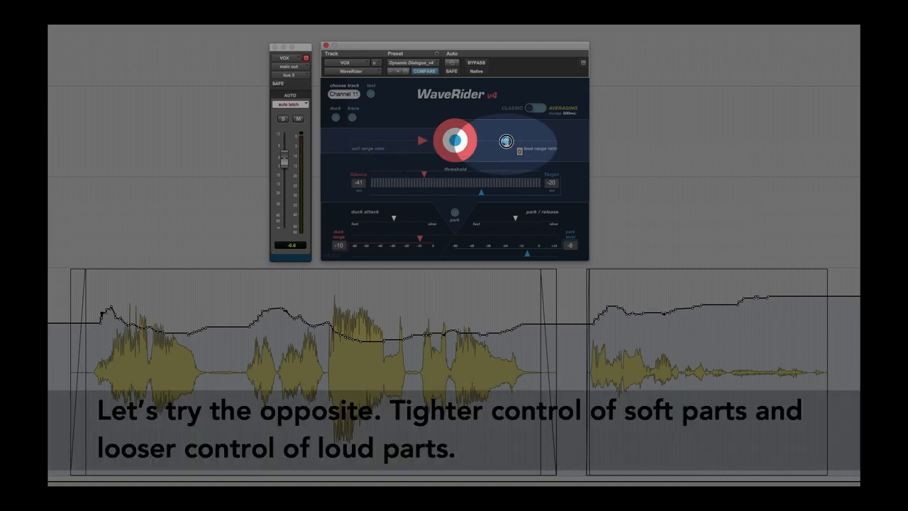